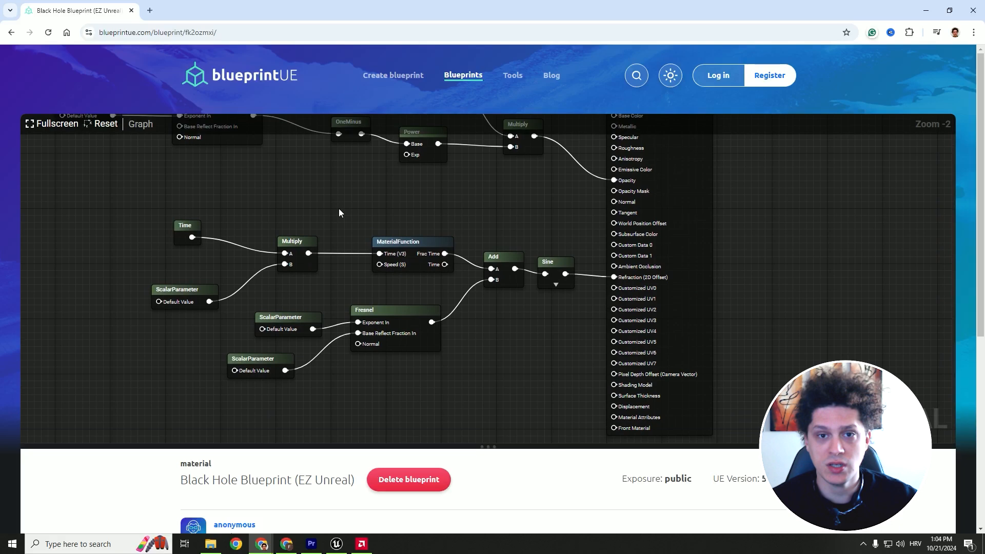
- Create a new material asset named M_BlackHole and open it in the Material Editor
{"action": "left_click_drag", "start_coordinate": [339, 213], "coordinate": [490, 309]}
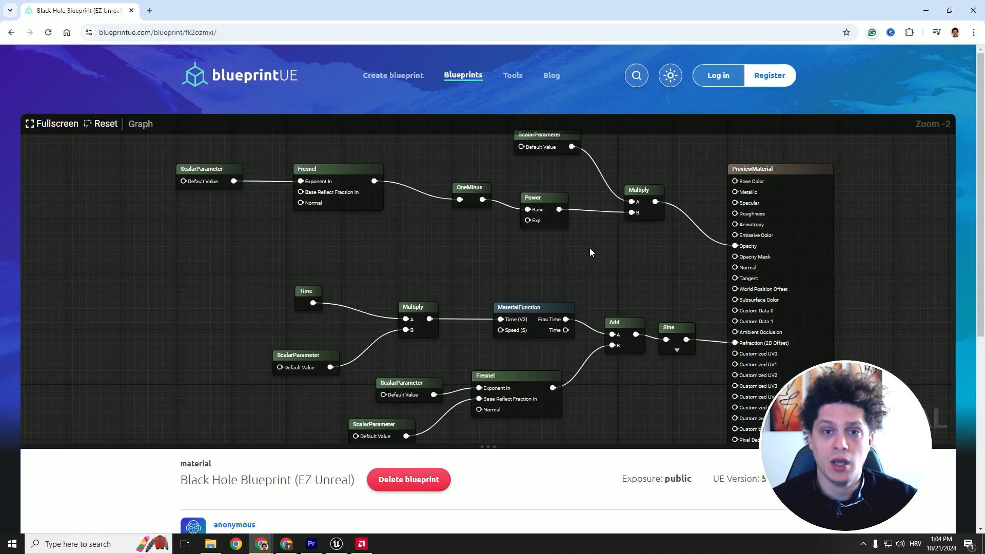
{"action": "left_click", "coordinate": [285, 544]}
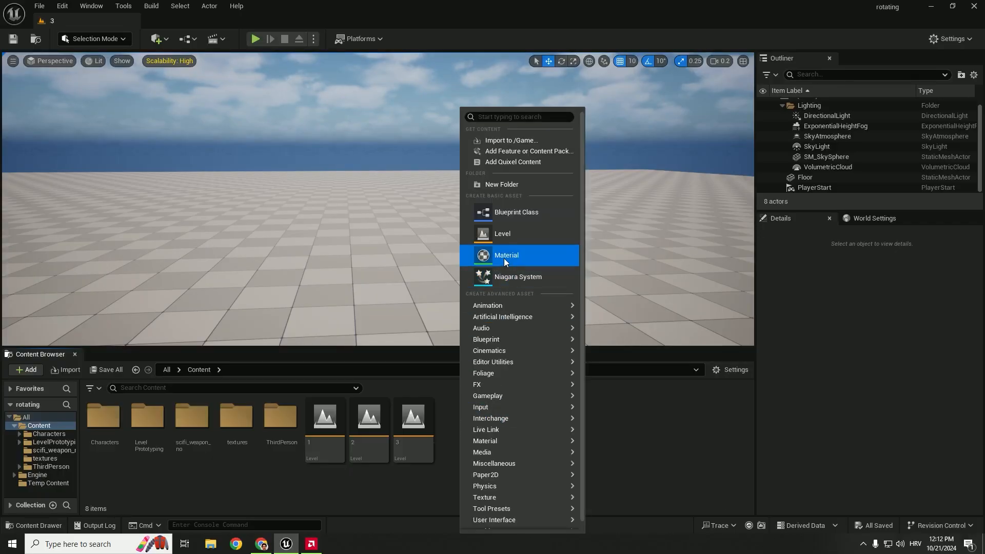
{"action": "left_click", "coordinate": [506, 255]}
{"action": "type", "text": "M_BlackHole"}
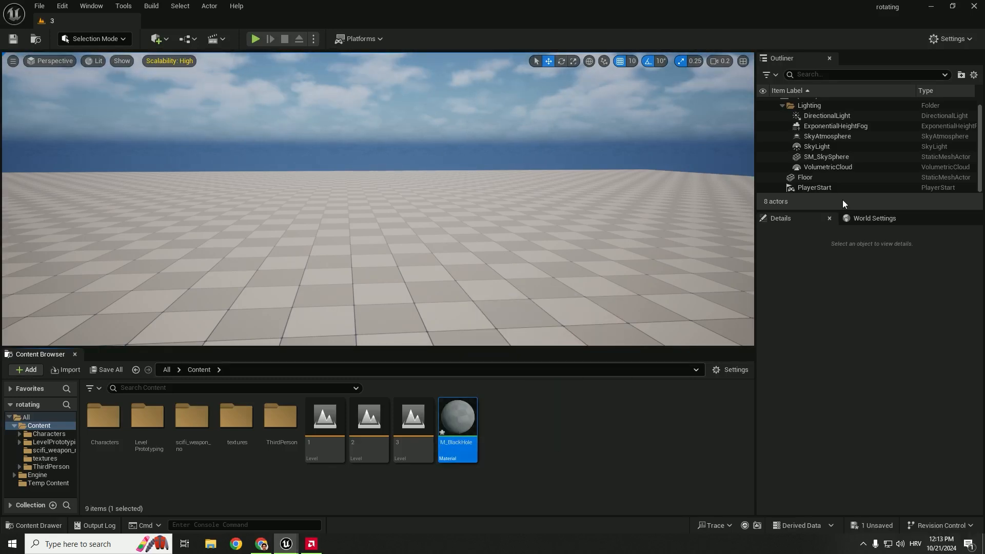
{"action": "double_click", "coordinate": [457, 418]}
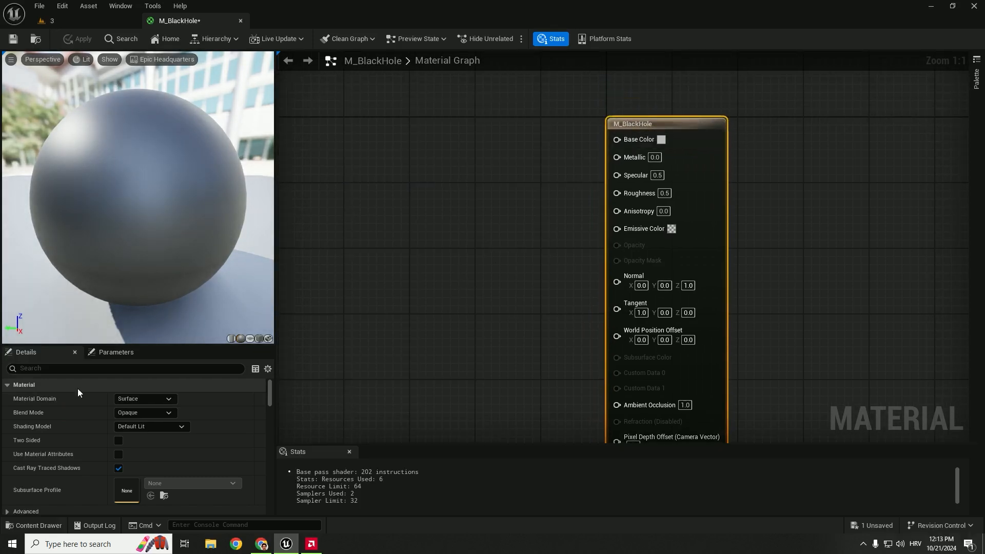
- Set M_BlackHole's Blend Mode to Translucent and its Shading Model to Unlit
{"action": "left_click", "coordinate": [144, 412]}
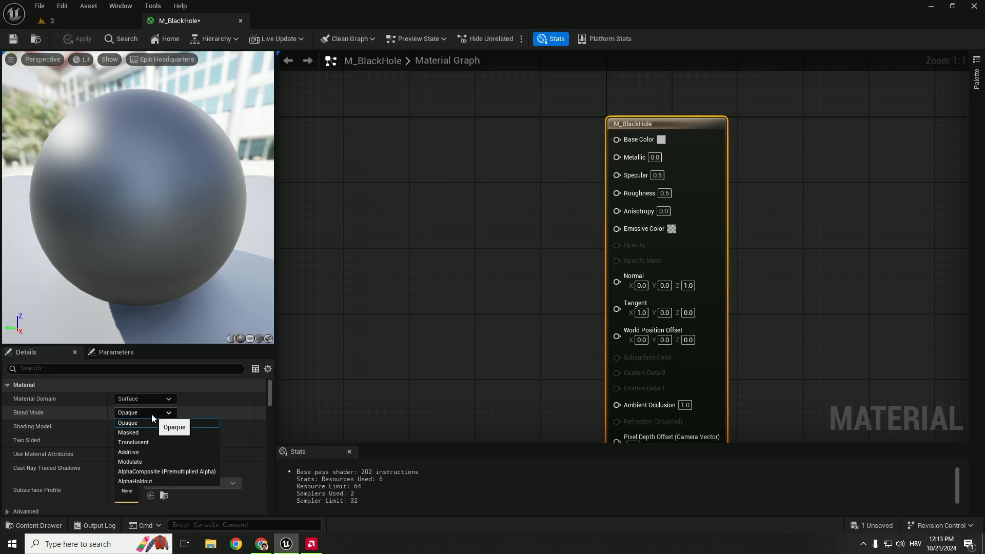
{"action": "left_click", "coordinate": [133, 442]}
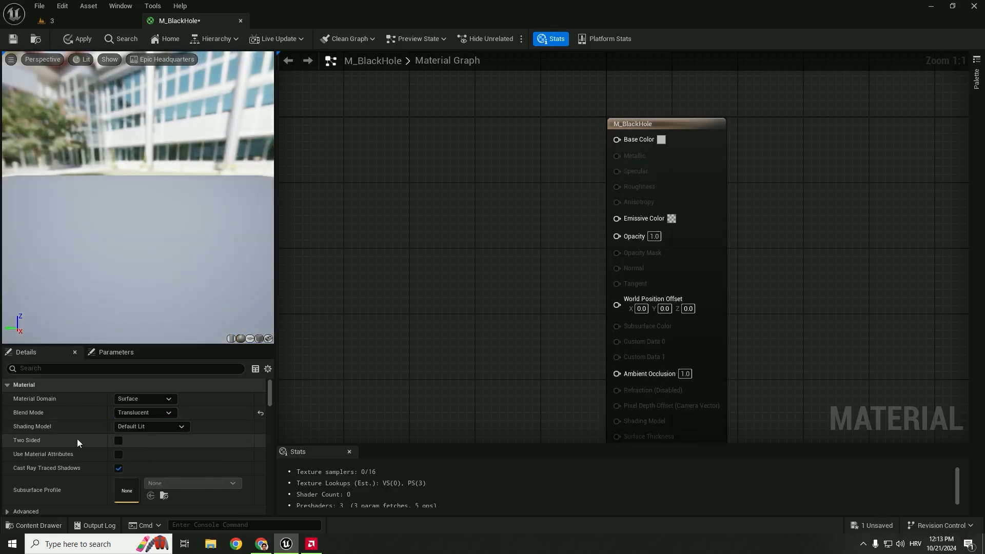
{"action": "left_click", "coordinate": [151, 426]}
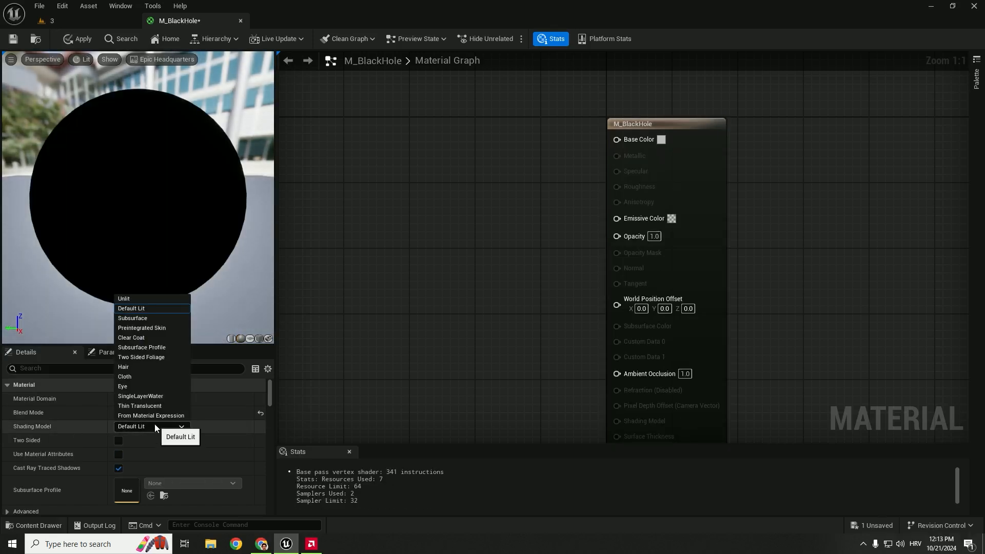
{"action": "left_click", "coordinate": [123, 299]}
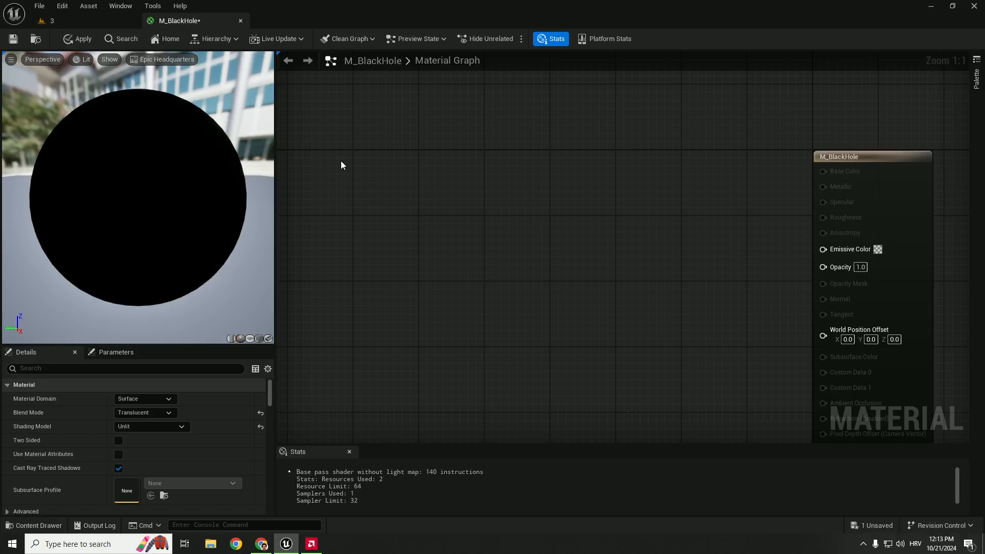
- Add Fresnel and OneMinus (1-x) nodes and wire the Fresnel output into OneMinus
{"action": "type", "text": "fresne"}
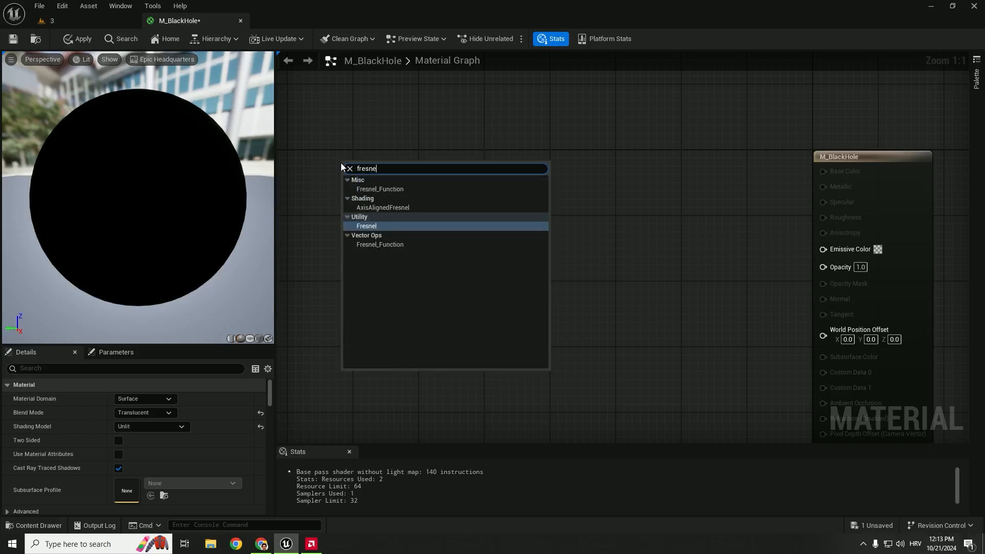
{"action": "left_click", "coordinate": [365, 226]}
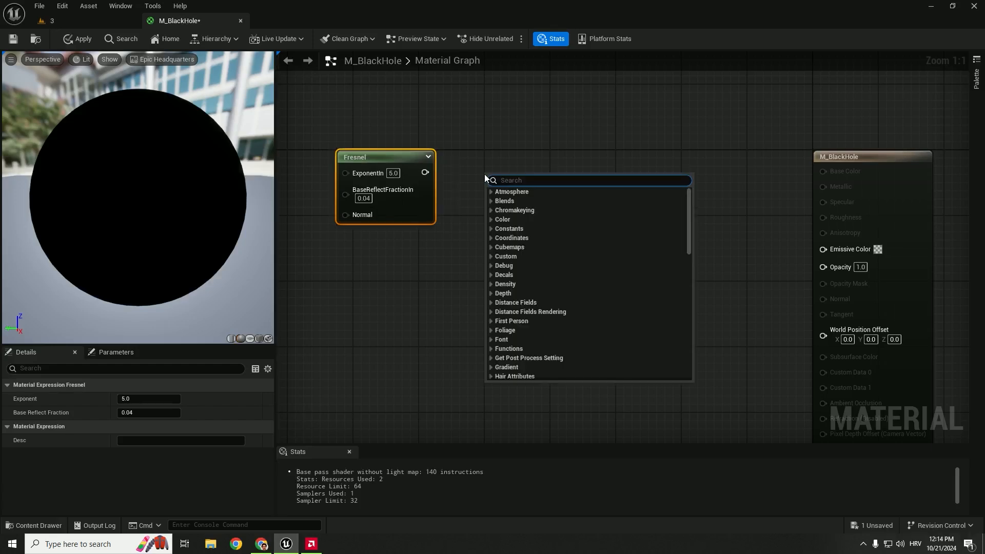
{"action": "type", "text": "1-"}
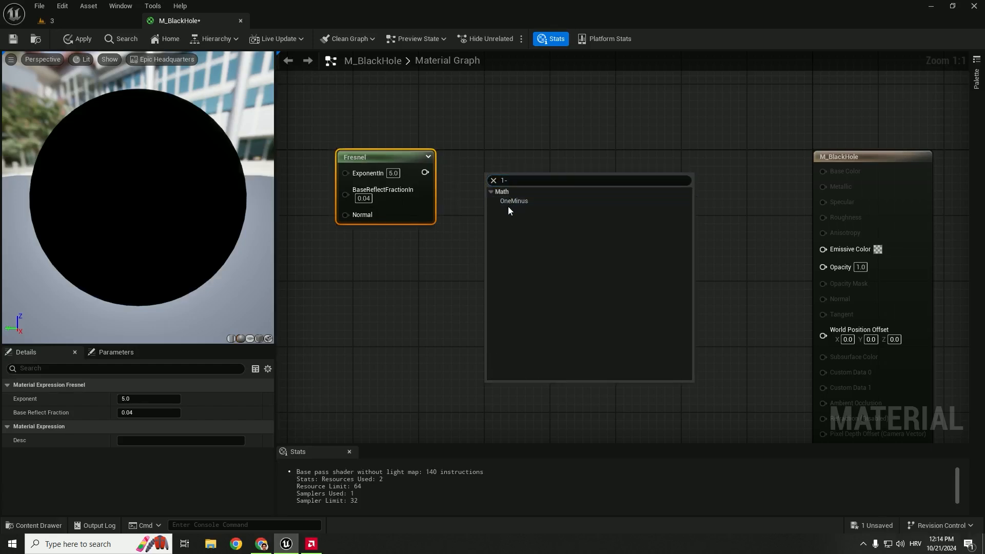
{"action": "left_click", "coordinate": [514, 201]}
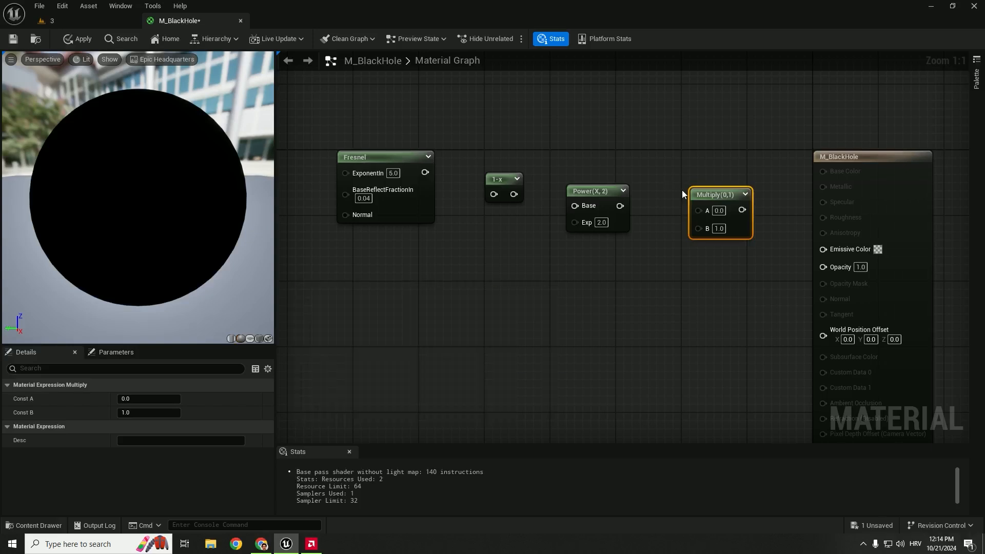
{"action": "mouse_move", "coordinate": [699, 179]}
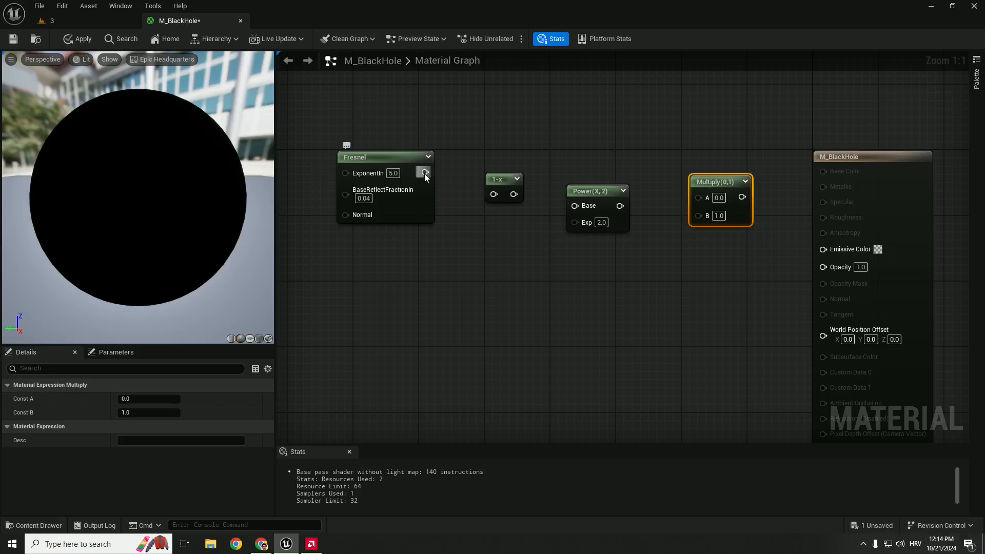
{"action": "left_click_drag", "start_coordinate": [425, 173], "coordinate": [534, 211]}
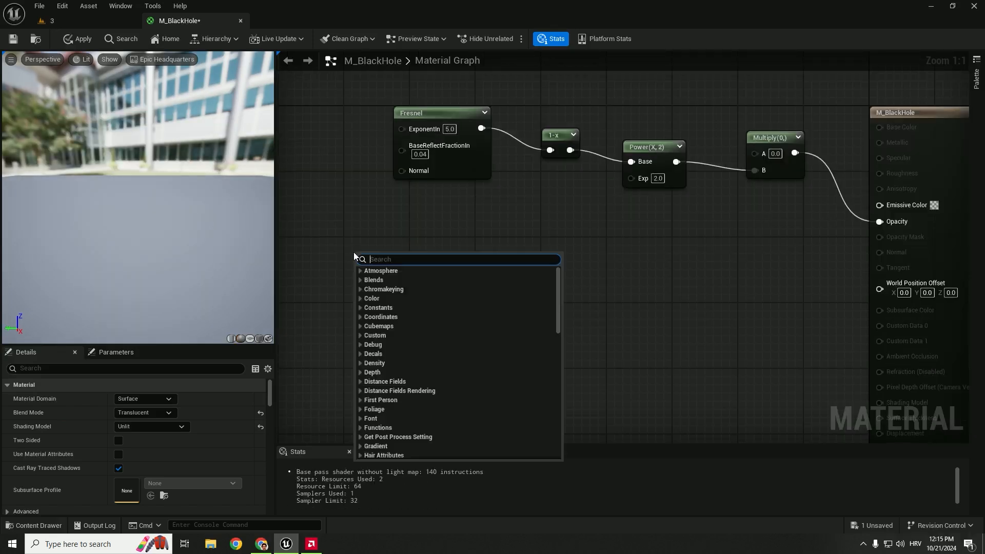
- Add Time, TimeWithSpeedVariable and Sine nodes for the animated wave chain
{"action": "type", "text": "time"}
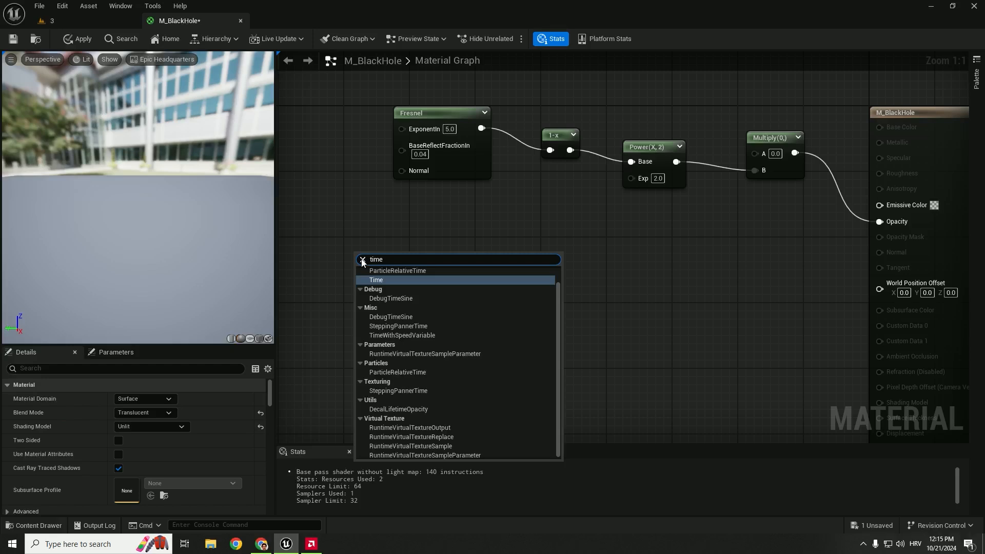
{"action": "left_click", "coordinate": [375, 279]}
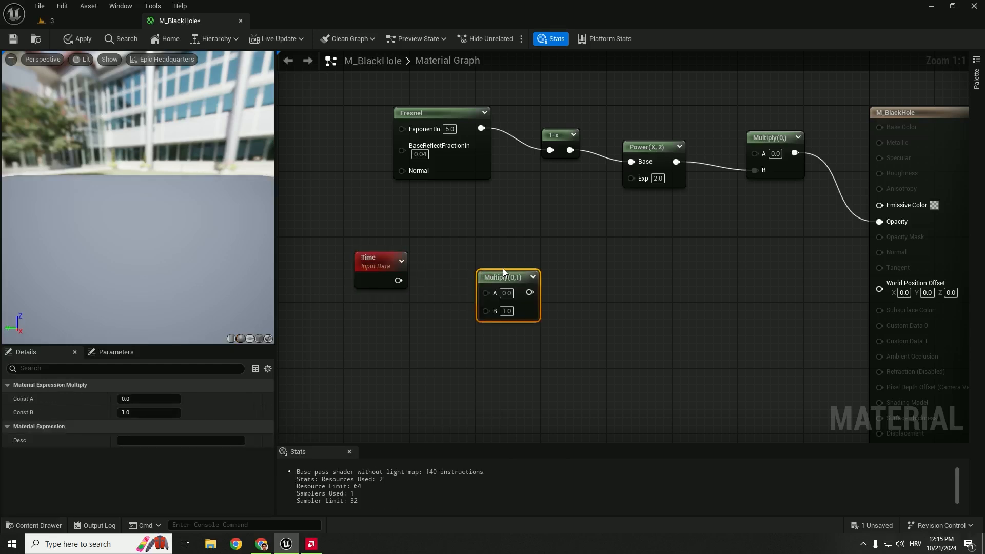
{"action": "type", "text": "time wit"}
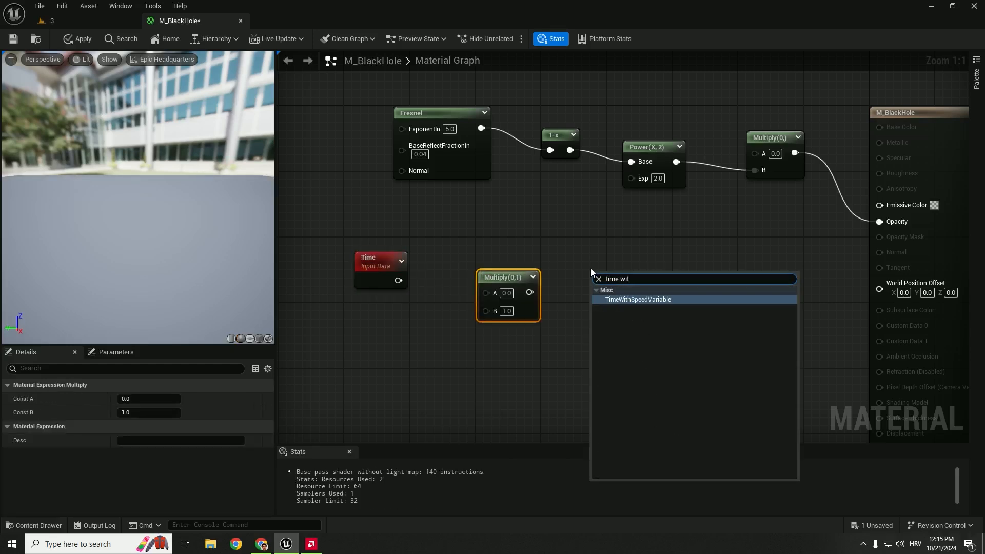
{"action": "left_click", "coordinate": [638, 299]}
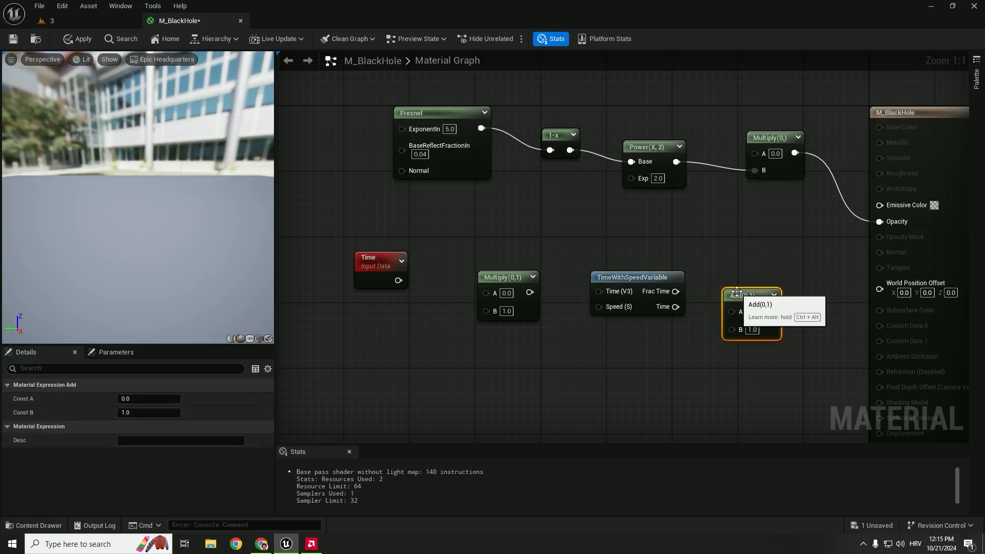
{"action": "type", "text": "sine"}
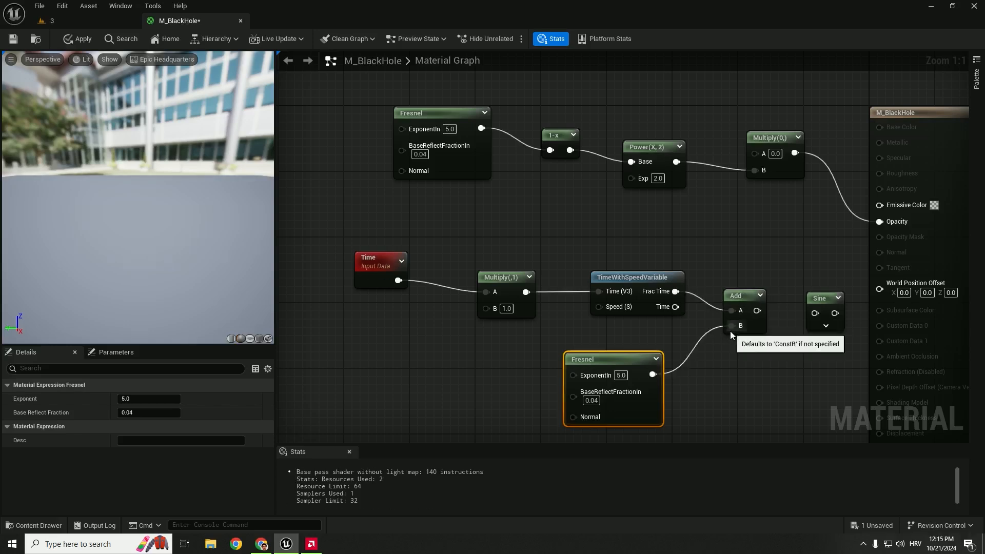
{"action": "left_click", "coordinate": [820, 299]}
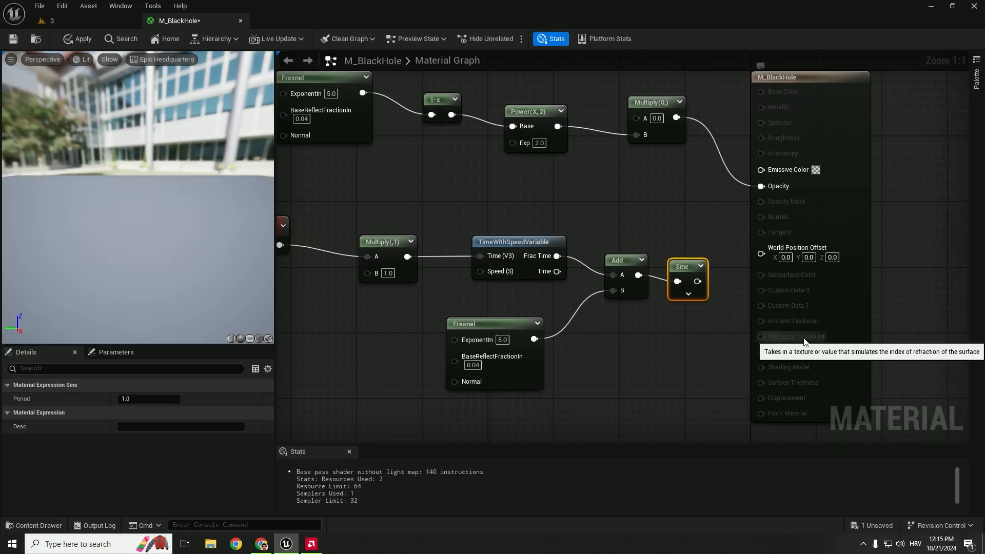
{"action": "mouse_move", "coordinate": [780, 328]}
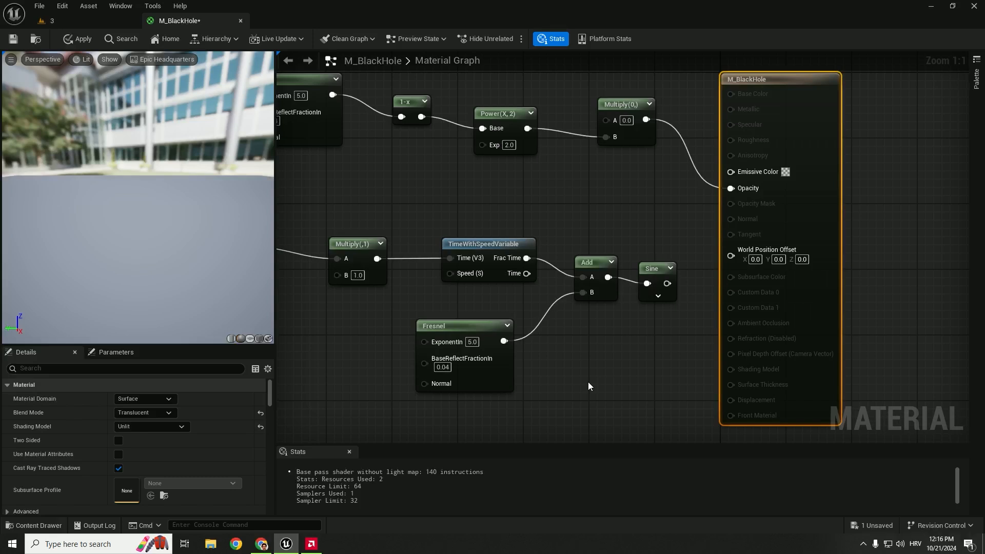
- Set the material's Refraction Method to 2D Offset
{"action": "left_click", "coordinate": [126, 369]}
{"action": "type", "text": "refractio"}
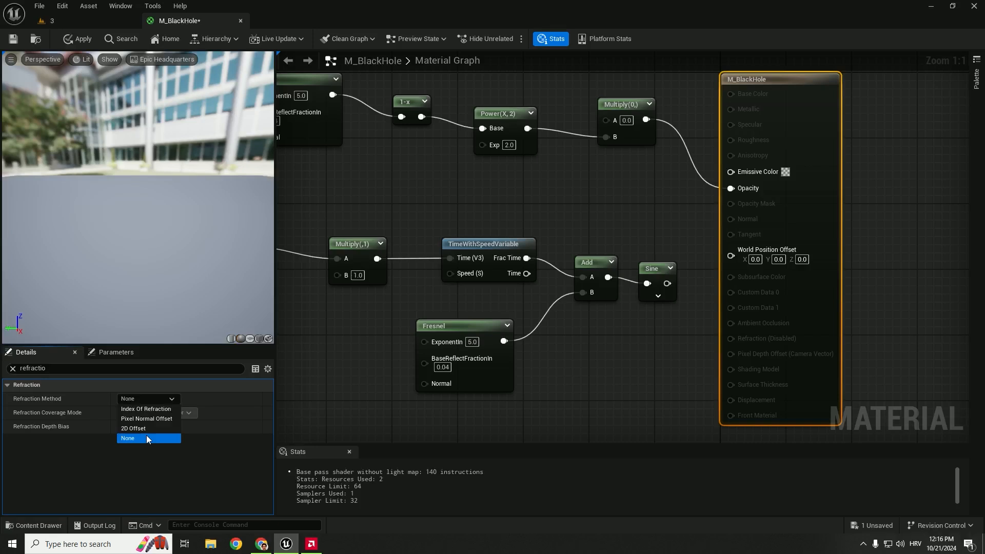
{"action": "left_click", "coordinate": [132, 428]}
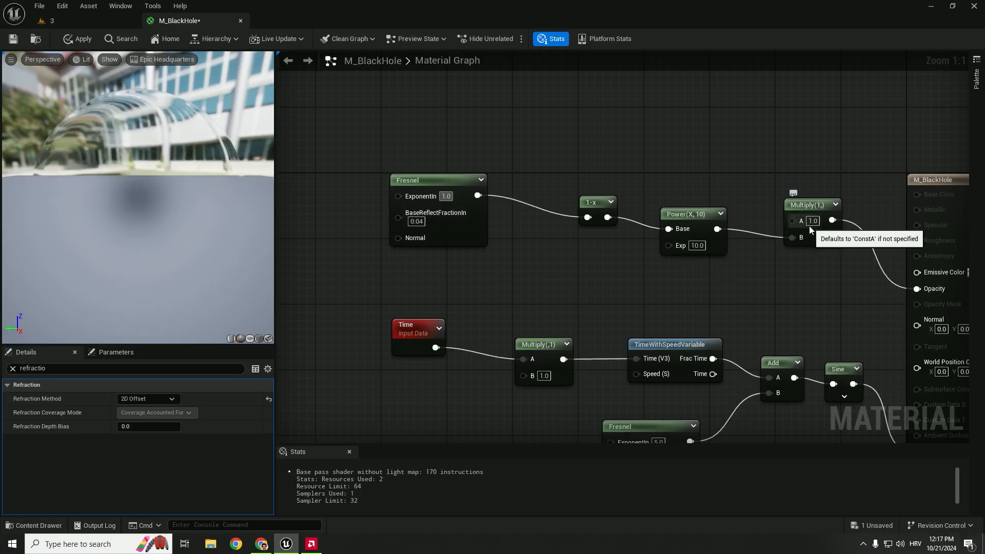
- Edit the Multiply node constants, settling on opacity multiply 10 and time multiplier 2
{"action": "left_click", "coordinate": [812, 221]}
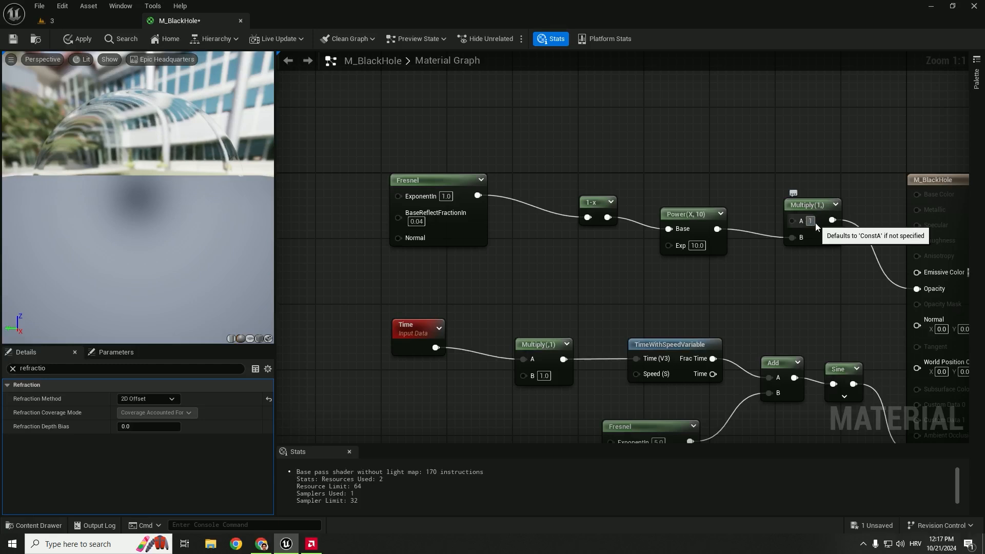
{"action": "type", "text": "10.0"}
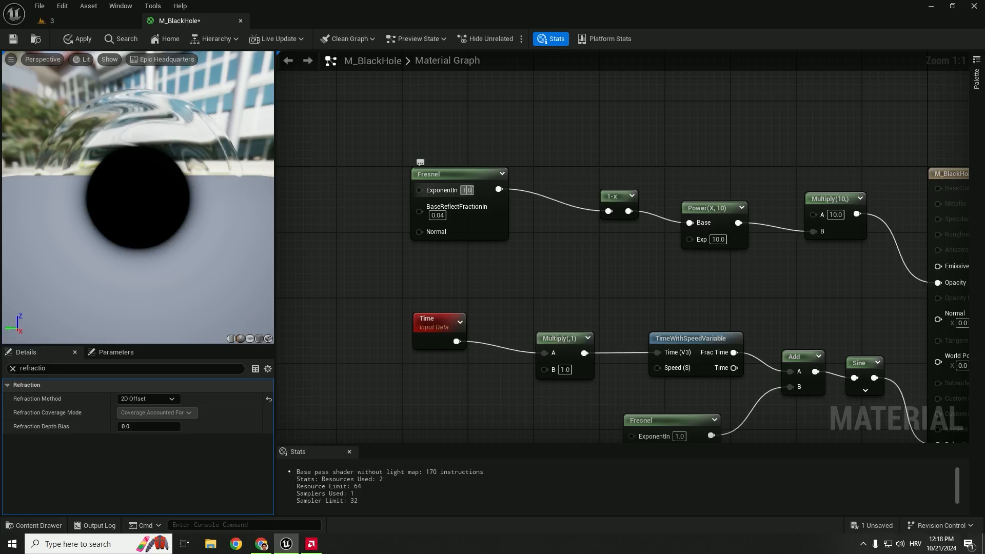
{"action": "type", "text": "5"}
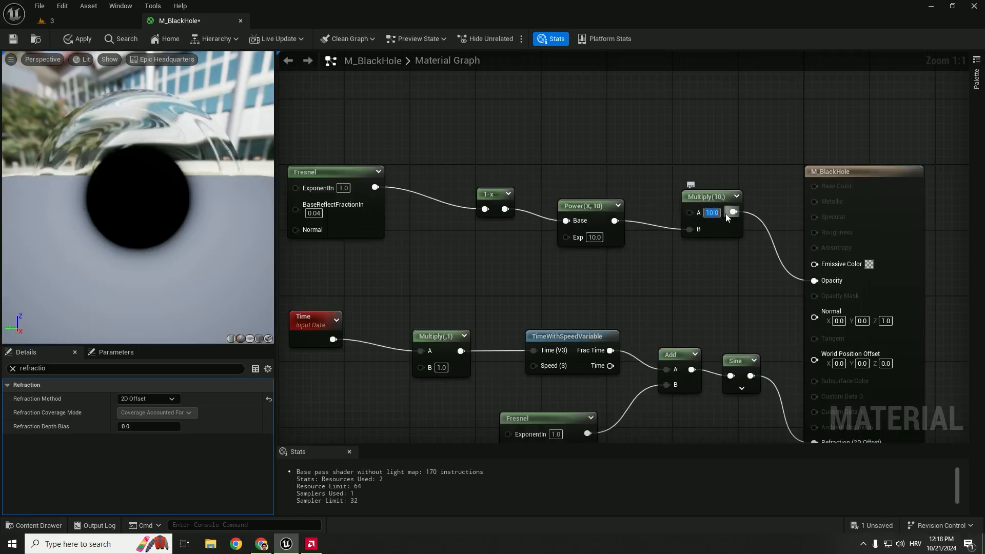
{"action": "type", "text": "20.0"}
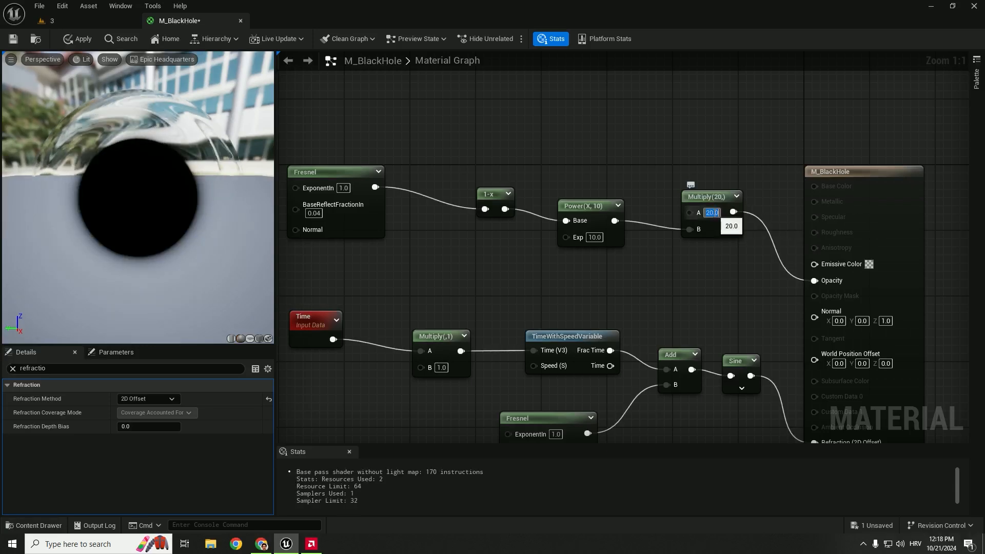
{"action": "type", "text": "50.0"}
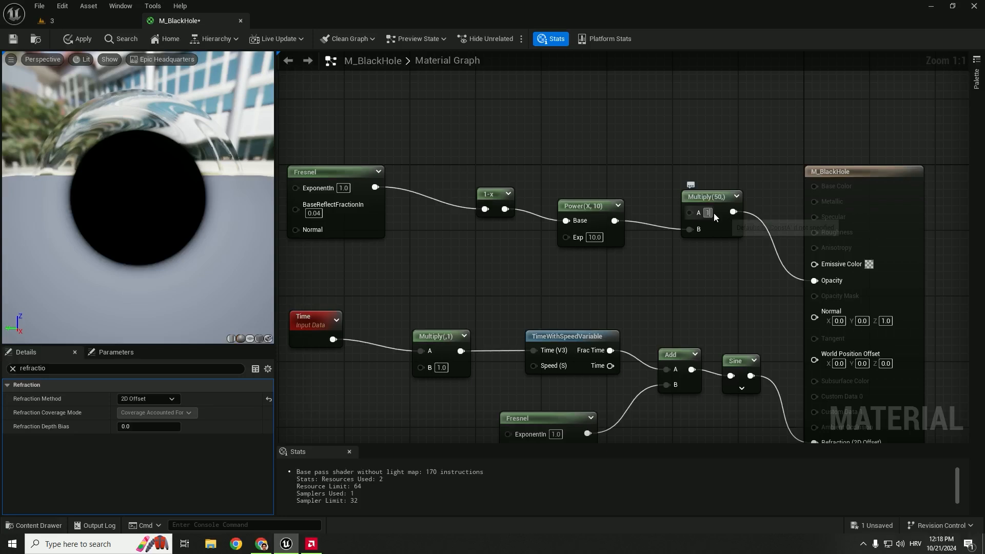
{"action": "type", "text": "1.0"}
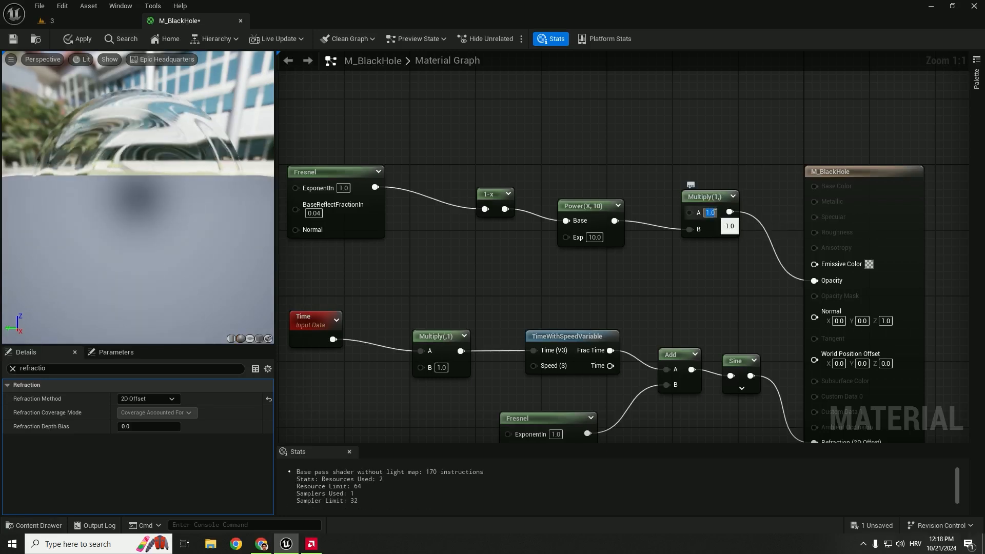
{"action": "type", "text": "5.0"}
{"action": "type", "text": "10"}
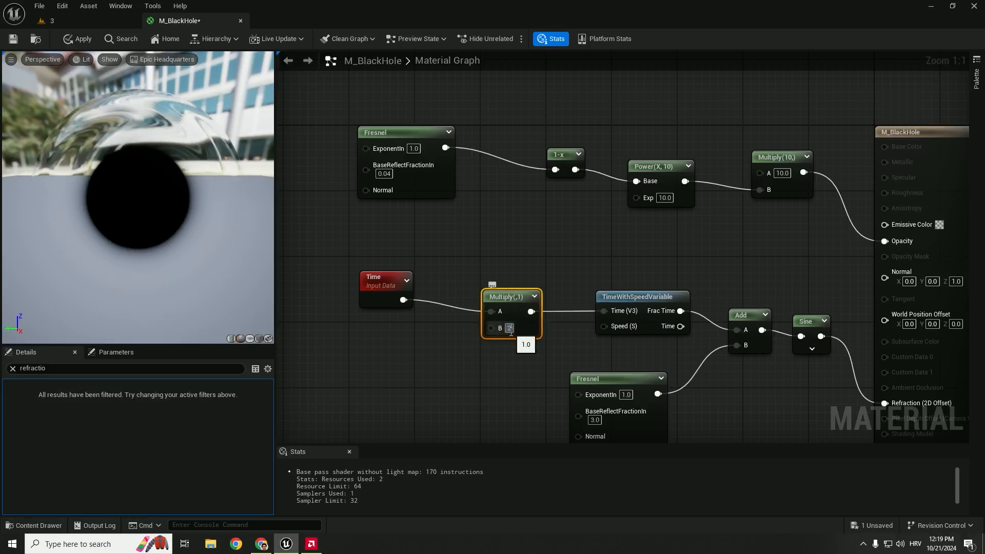
{"action": "type", "text": "2.0"}
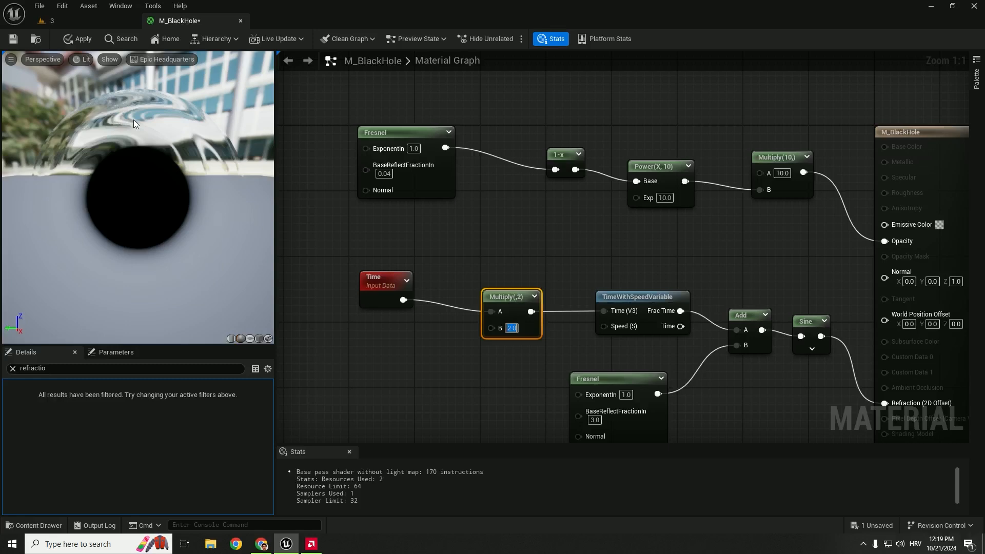
{"action": "type", "text": "109"}
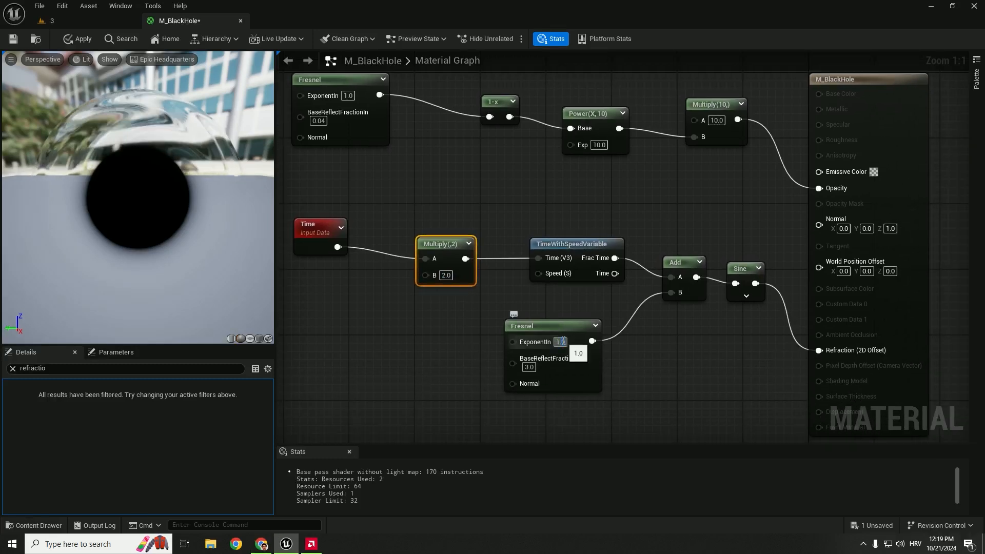
- Edit the lower Fresnel node's exponent and reflect fraction values
{"action": "left_click", "coordinate": [559, 342]}
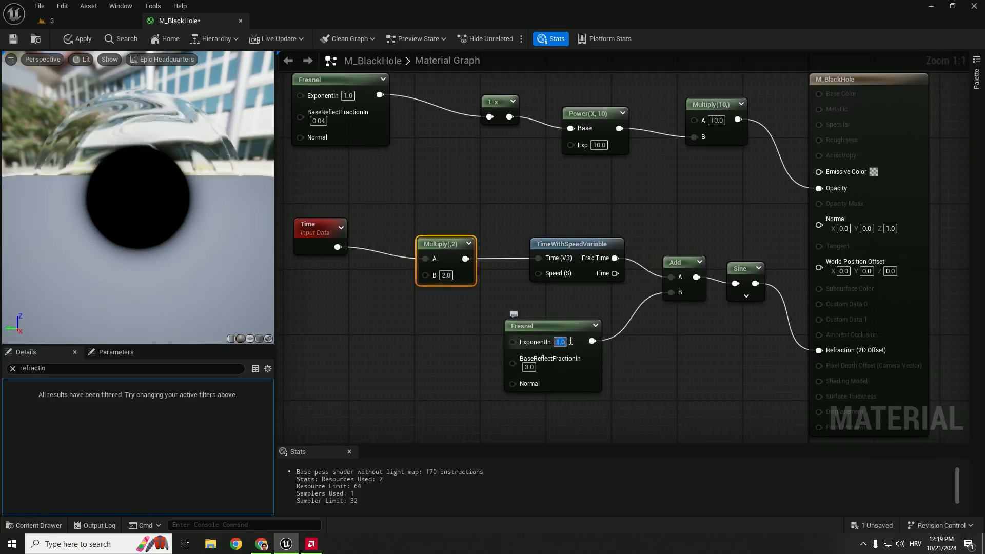
{"action": "type", "text": "5.0"}
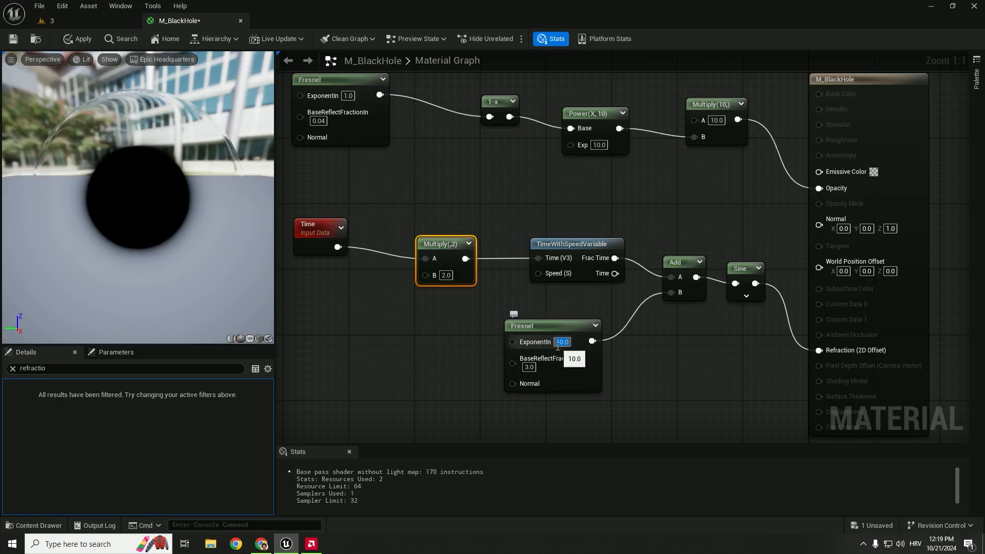
{"action": "type", "text": "4.0"}
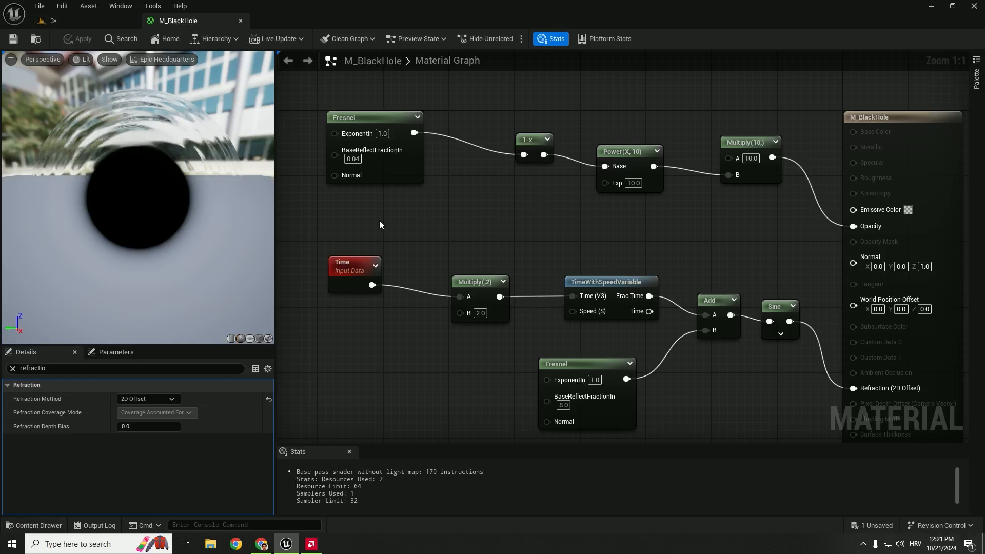
- Check the sphere's black hole material in the level, then reopen the M_BlackHole graph
{"action": "left_click", "coordinate": [178, 20]}
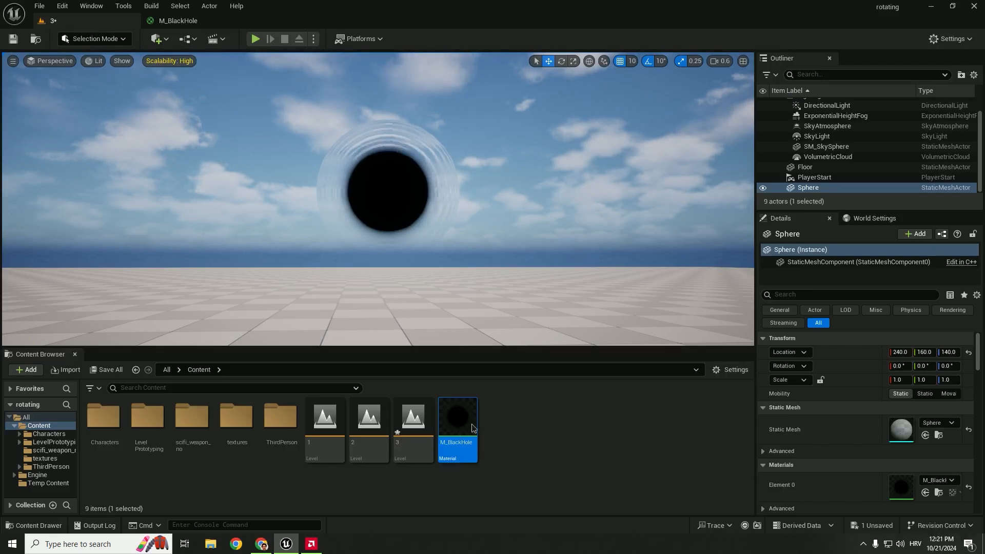
{"action": "scroll", "scroll_direction": "down", "scroll_amount": 3}
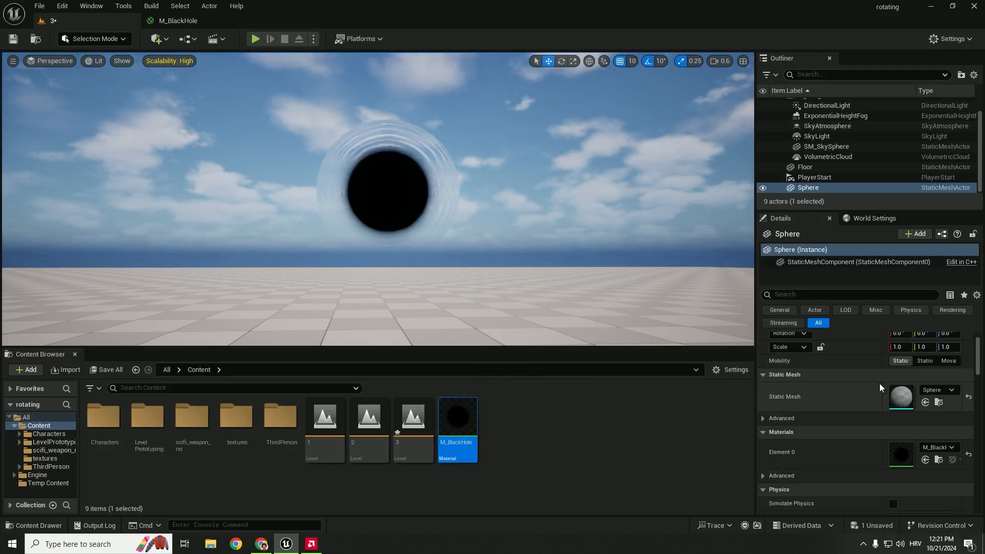
{"action": "scroll", "scroll_direction": "down", "scroll_amount": 3}
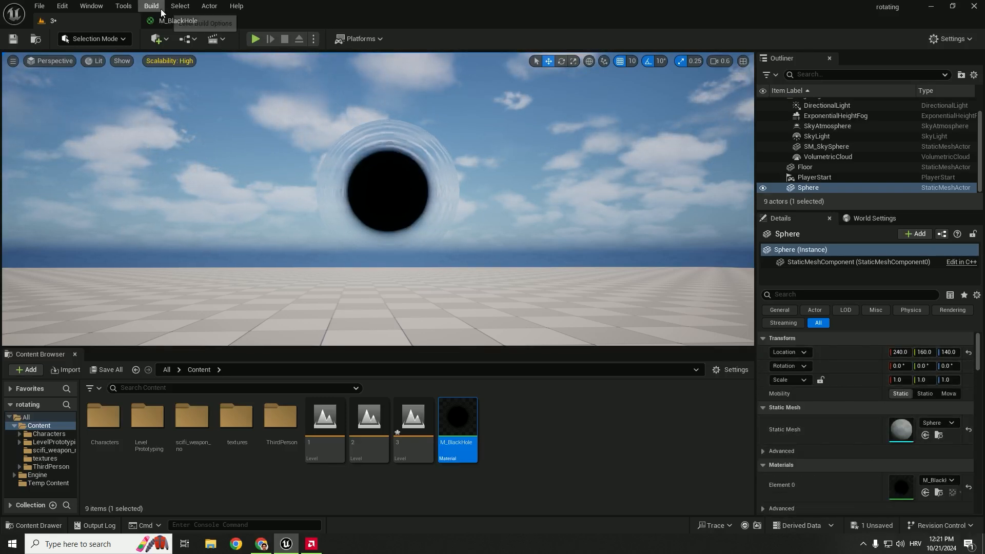
{"action": "double_click", "coordinate": [457, 418]}
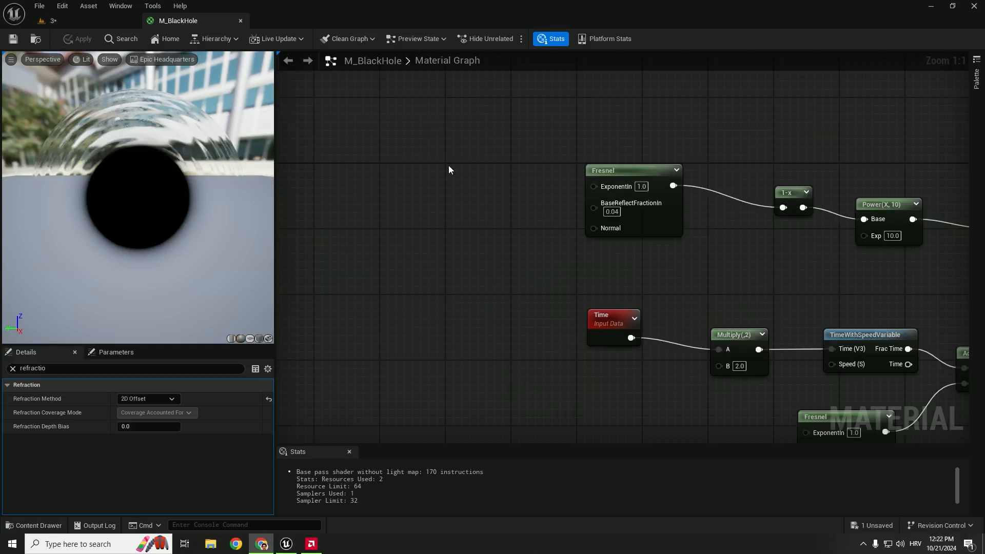
- Name the converted parameters Black Hole Size, Wave Speed and Wave Size, with defaults 1.0
{"action": "type", "text": "s"}
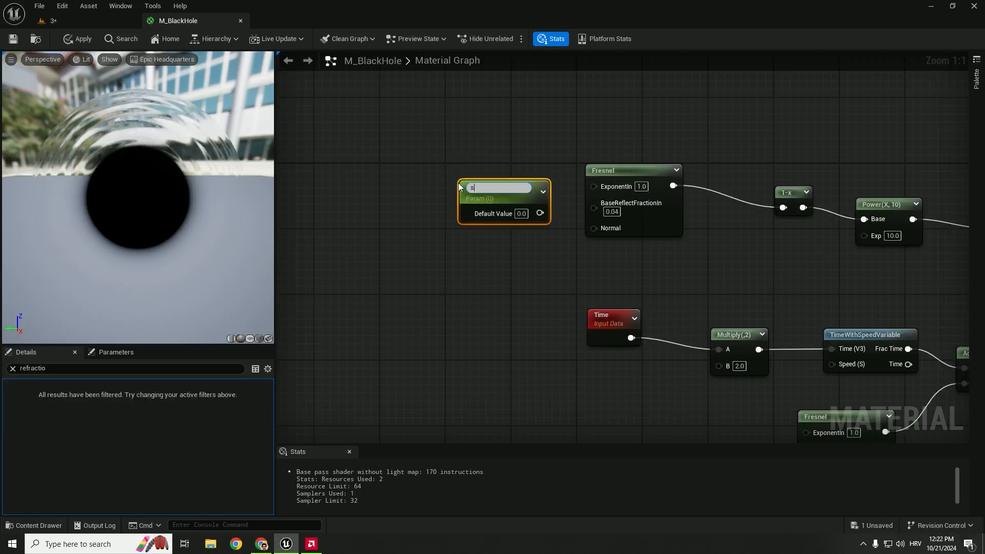
{"action": "type", "text": "Bla"}
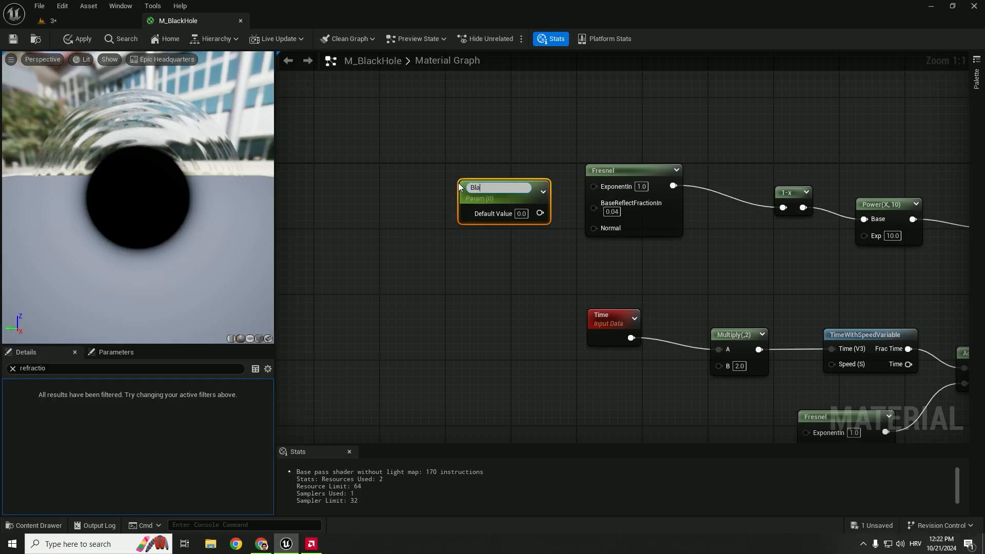
{"action": "type", "text": "Black Hole Size"}
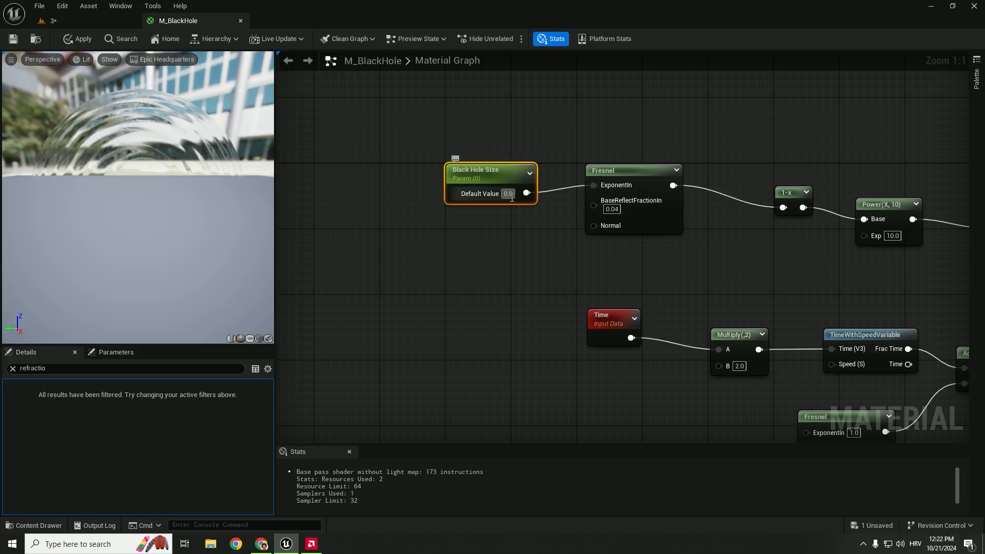
{"action": "type", "text": "1.0"}
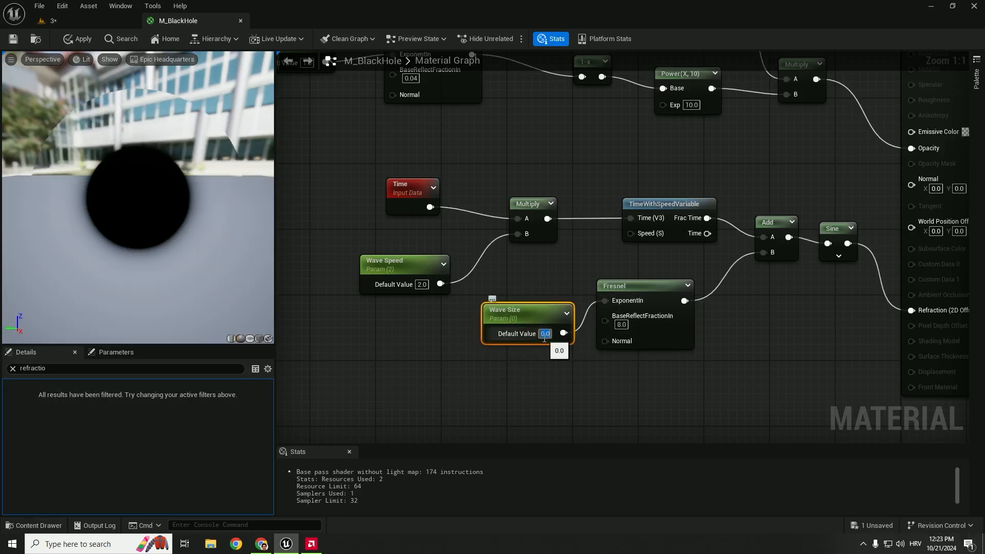
{"action": "type", "text": "1.0"}
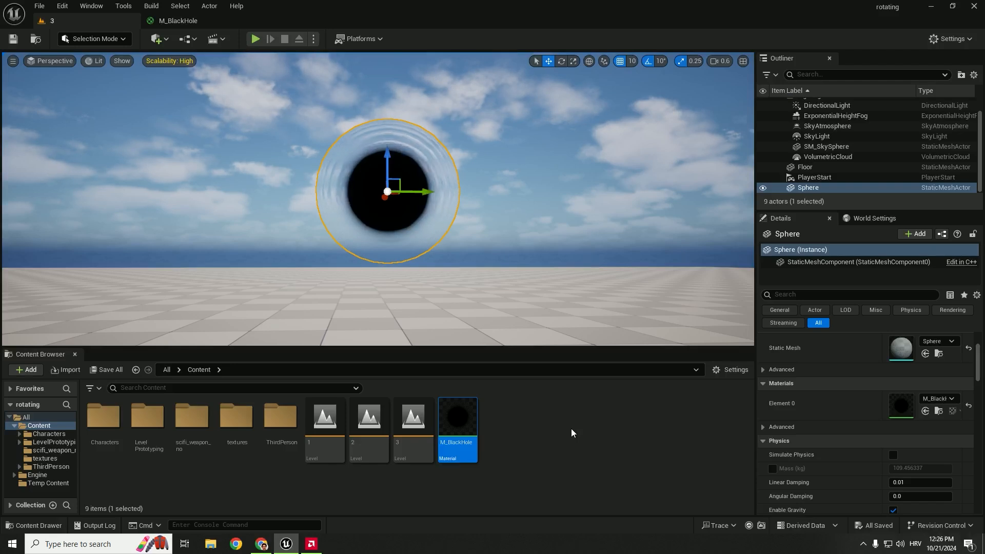
- Create the material instance M_BlackHole_Inst from M_BlackHole and open it
{"action": "right_click", "coordinate": [458, 418]}
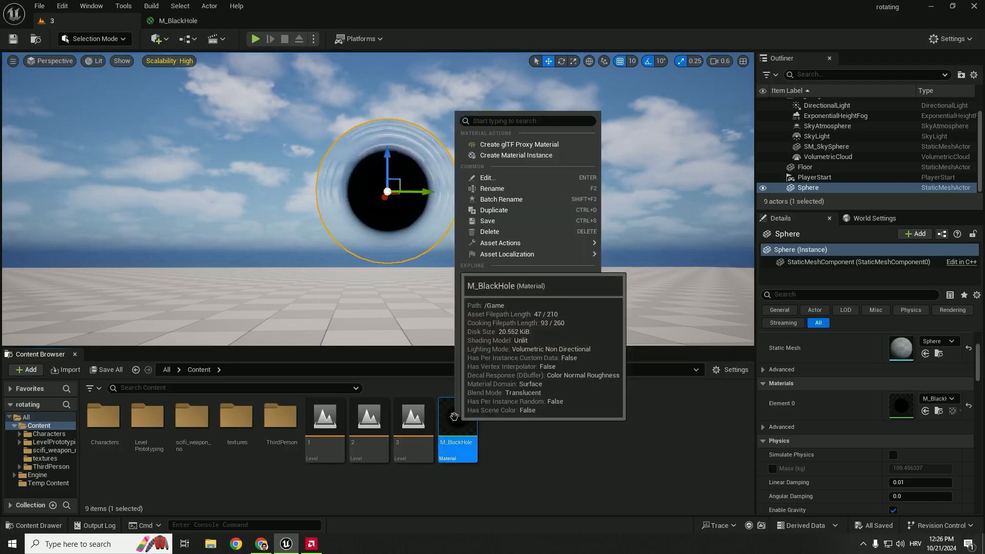
{"action": "left_click", "coordinate": [516, 154]}
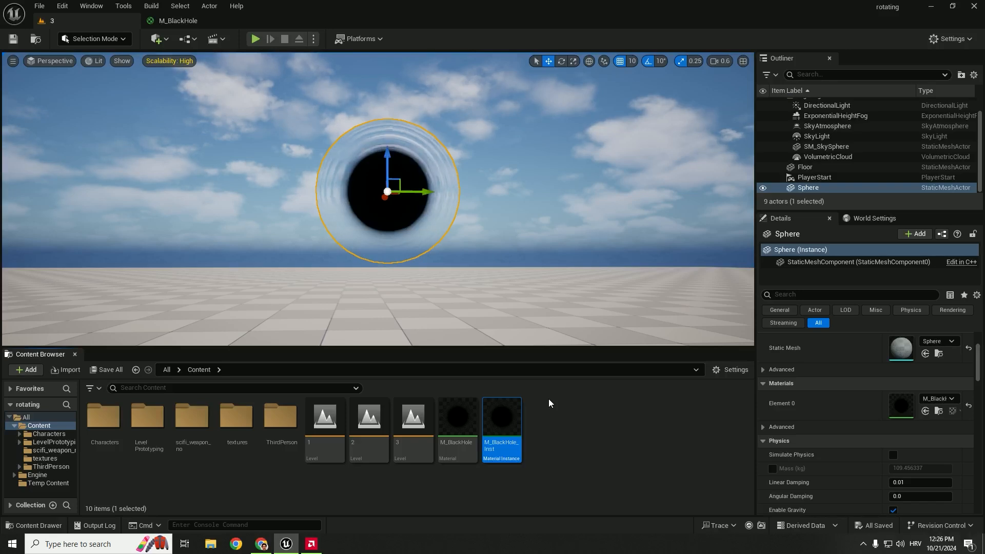
{"action": "double_click", "coordinate": [501, 417]}
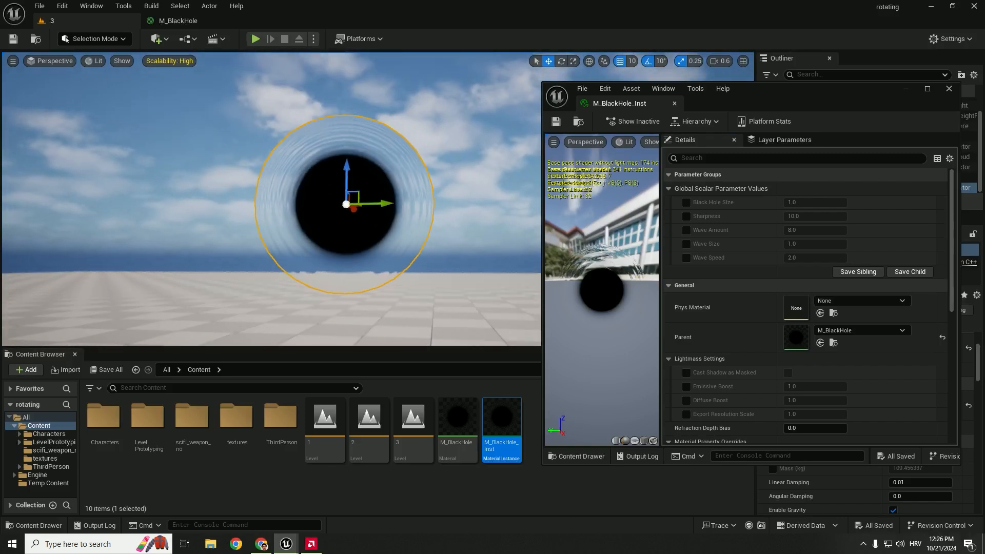
- Enable the Black Hole Size override, raise it to about 1.04, and adjust Sharpness
{"action": "left_click", "coordinate": [686, 203]}
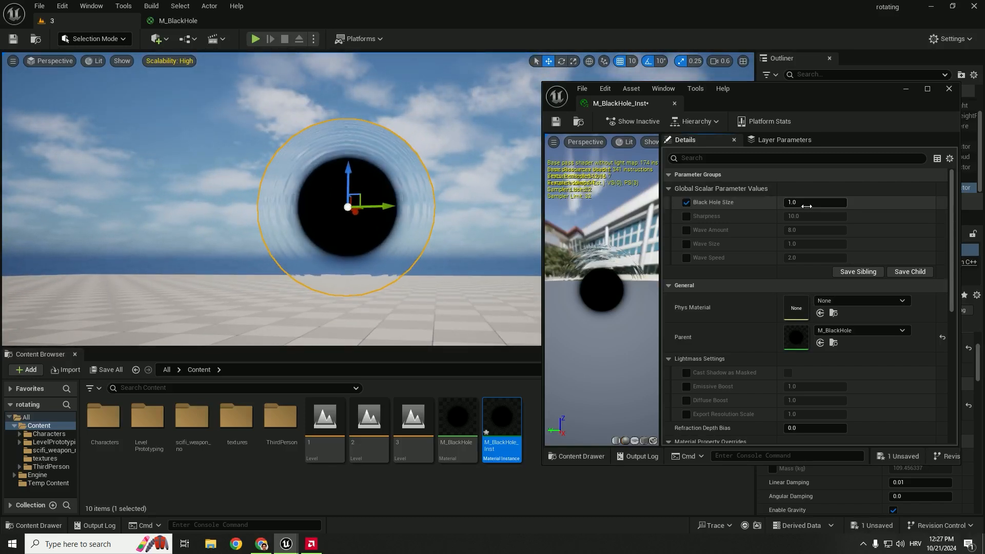
{"action": "left_click_drag", "start_coordinate": [791, 203], "coordinate": [811, 202]}
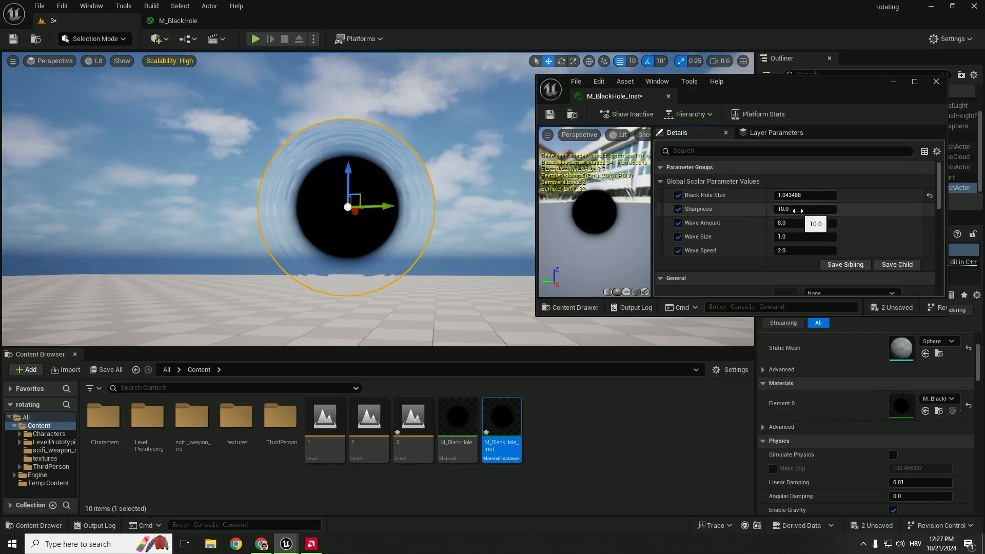
{"action": "left_click_drag", "start_coordinate": [798, 209], "coordinate": [817, 208]}
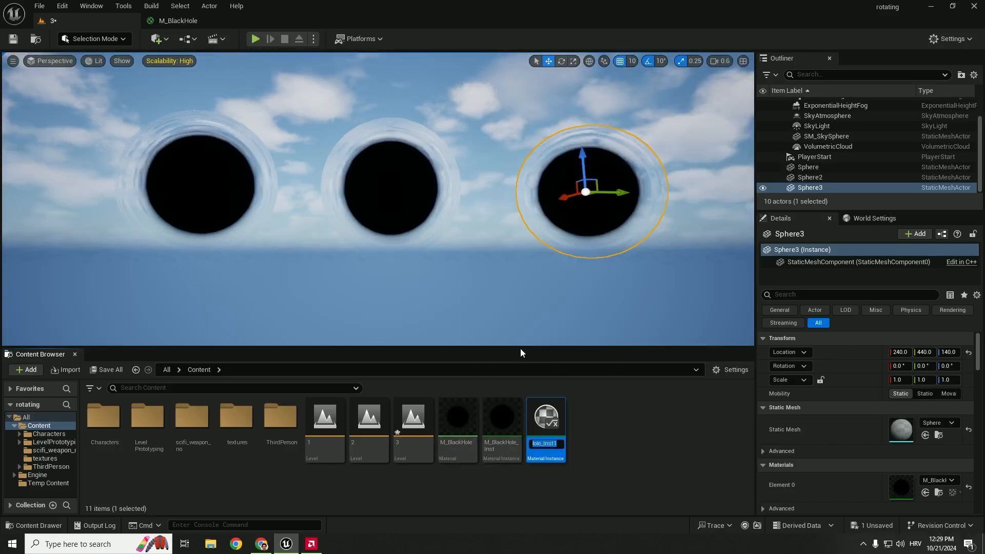
- Rename the existing instance and create a Third M_BlackHole instance for Sphere3
{"action": "right_click", "coordinate": [546, 417]}
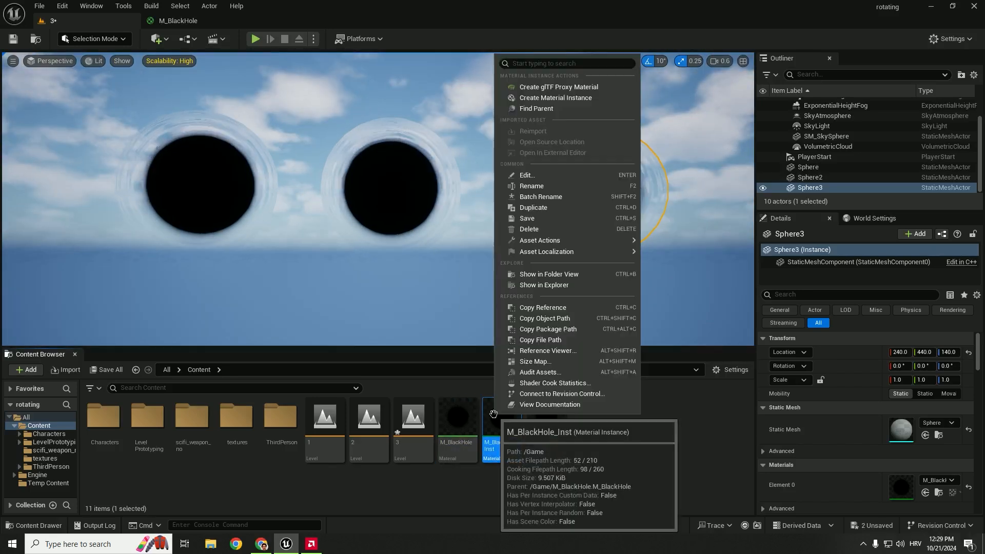
{"action": "mouse_move", "coordinate": [531, 186]}
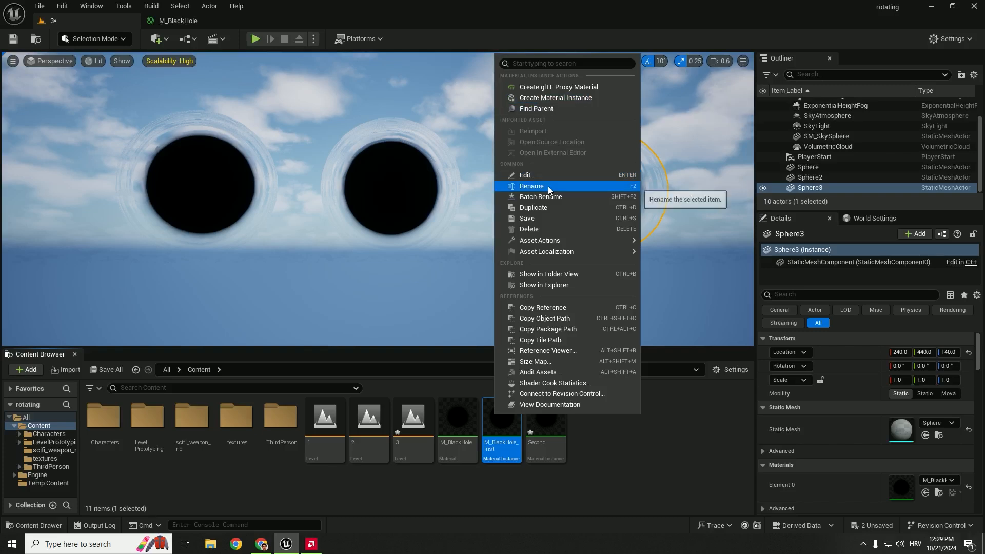
{"action": "left_click", "coordinate": [531, 185]}
{"action": "type", "text": "First"}
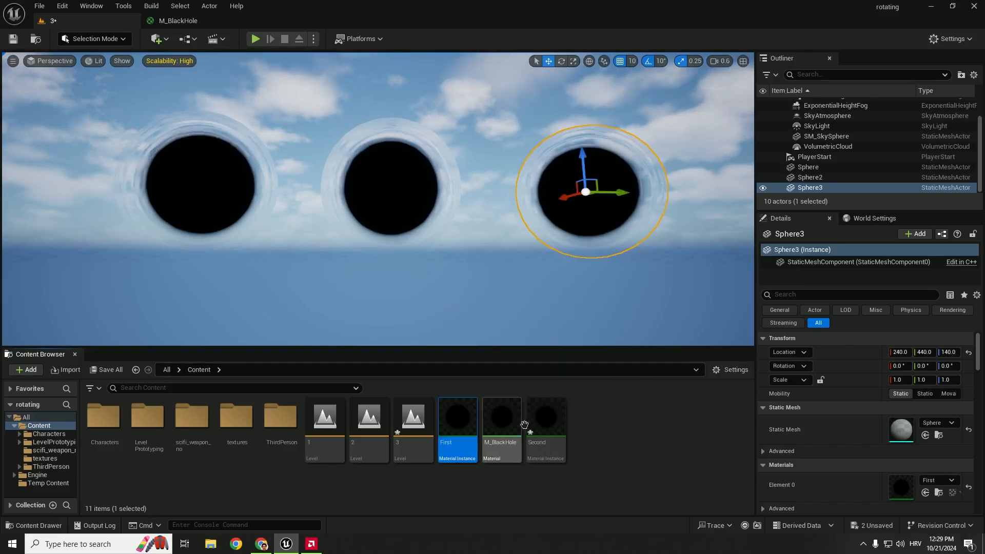
{"action": "right_click", "coordinate": [501, 417]}
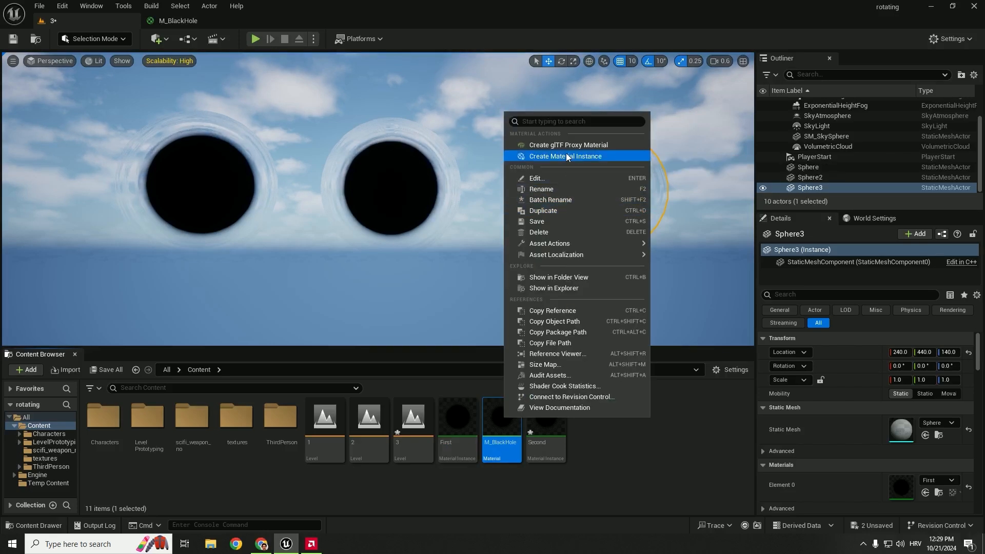
{"action": "left_click", "coordinate": [567, 156]}
{"action": "type", "text": "Third"}
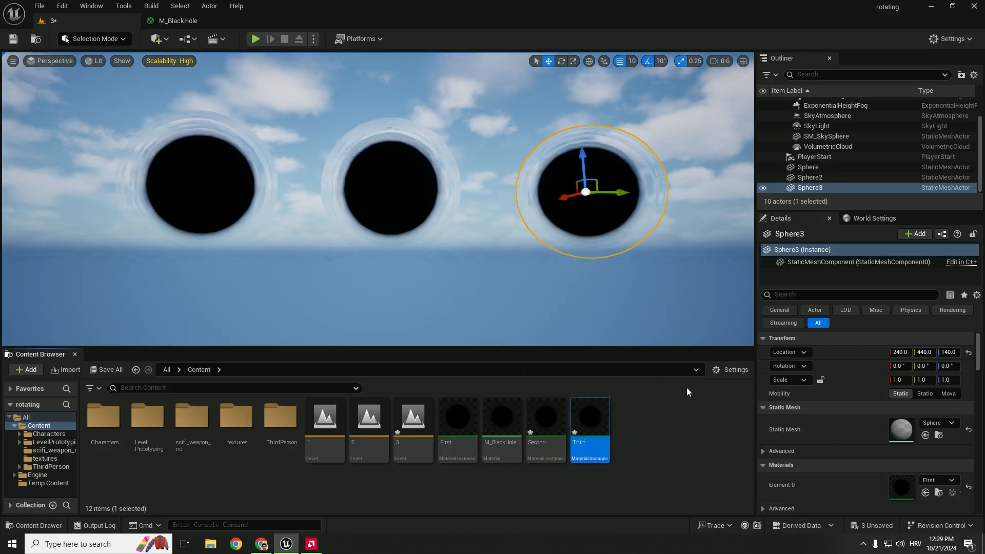
{"action": "mouse_move", "coordinate": [544, 420]}
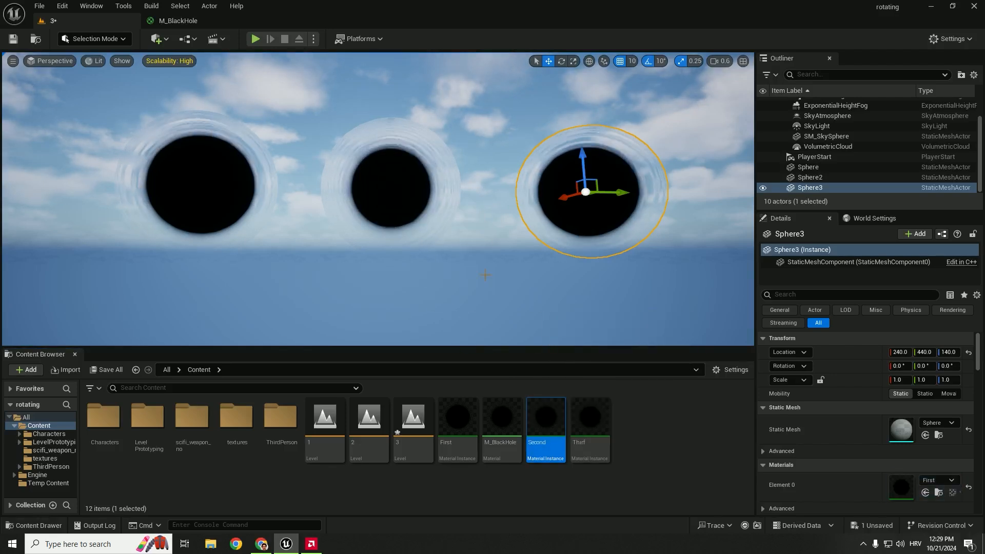
{"action": "left_click", "coordinate": [589, 416]}
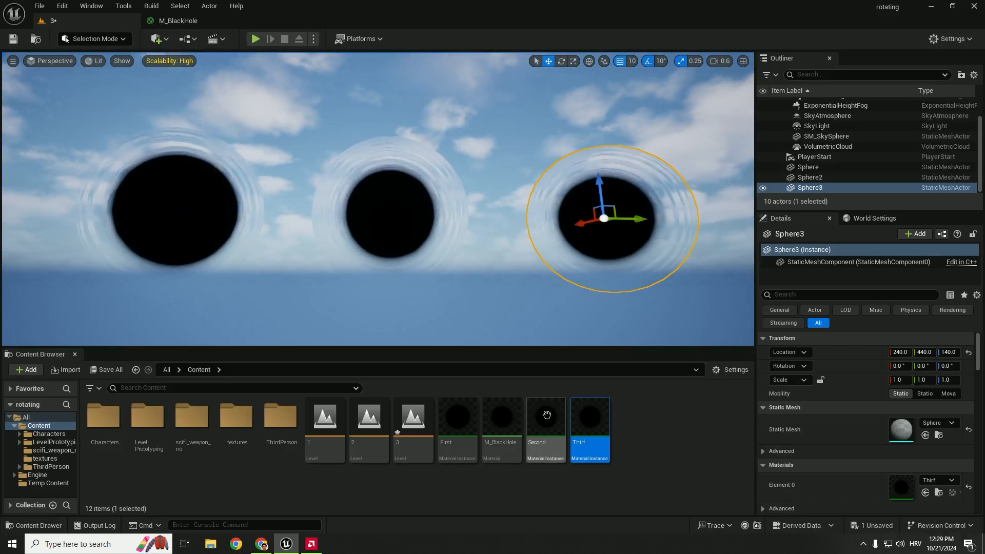
{"action": "double_click", "coordinate": [545, 416]}
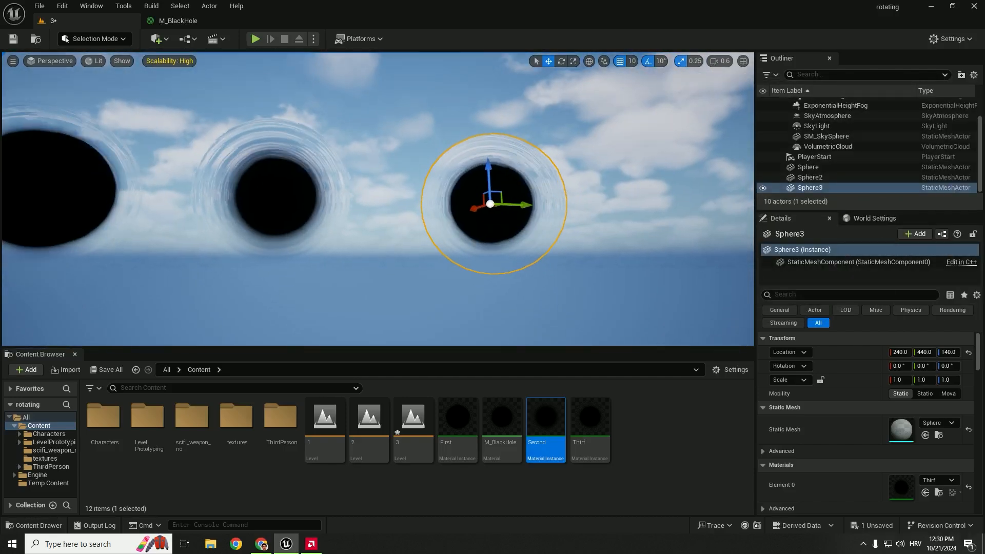
- Check the Third instance's size and wave parameter values, then close its editor
{"action": "left_click", "coordinate": [588, 417]}
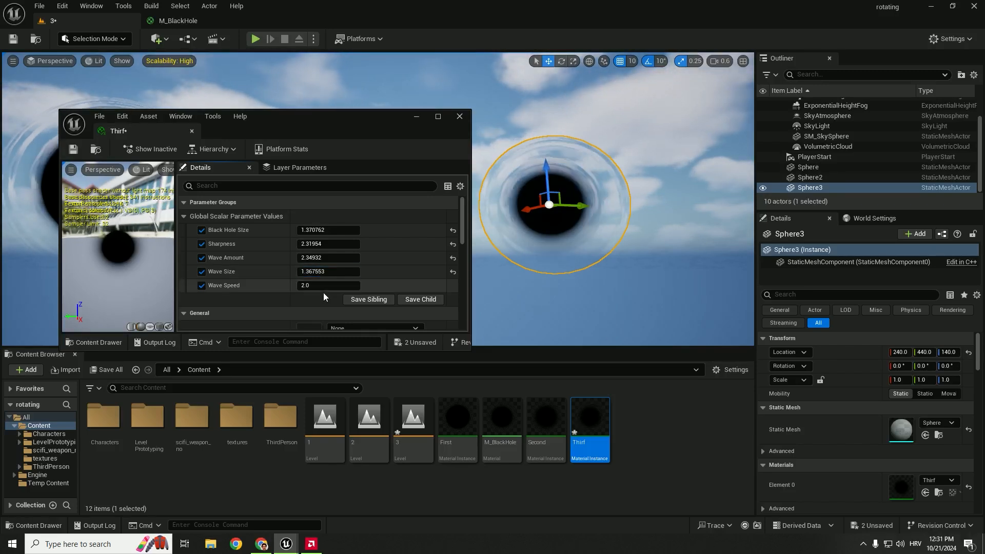
{"action": "left_click", "coordinate": [459, 117]}
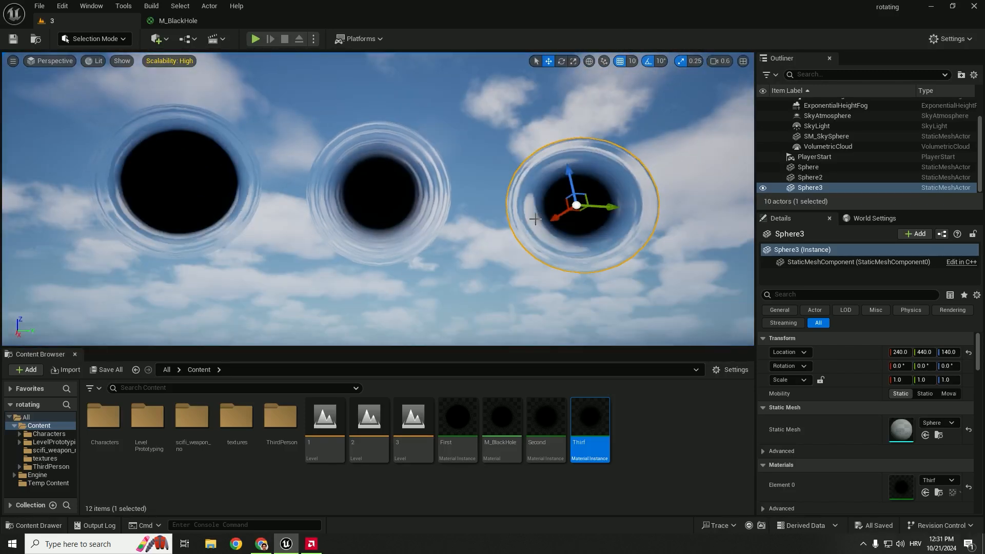